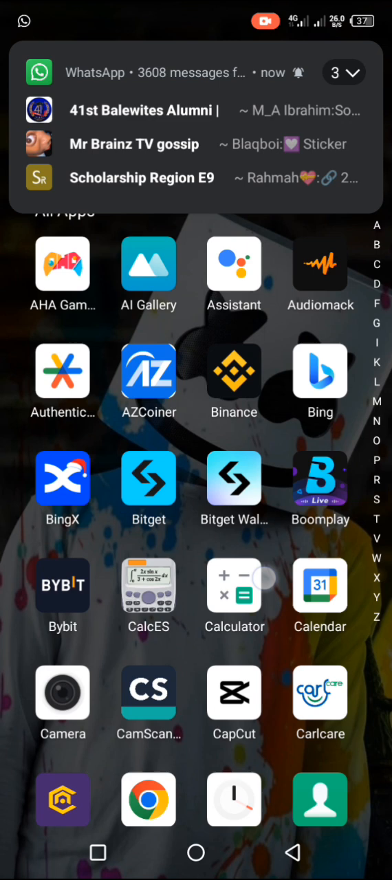
# - Scroll the app drawer down to the P–W section where Trust Wallet sits
pyautogui.scroll(-3)
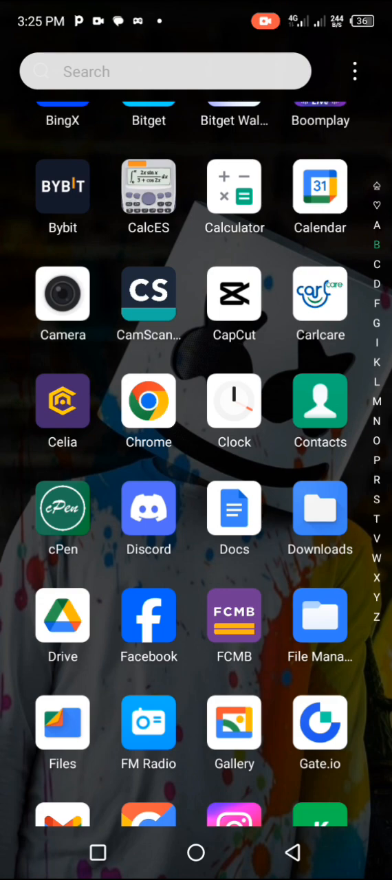
pyautogui.scroll(-3)
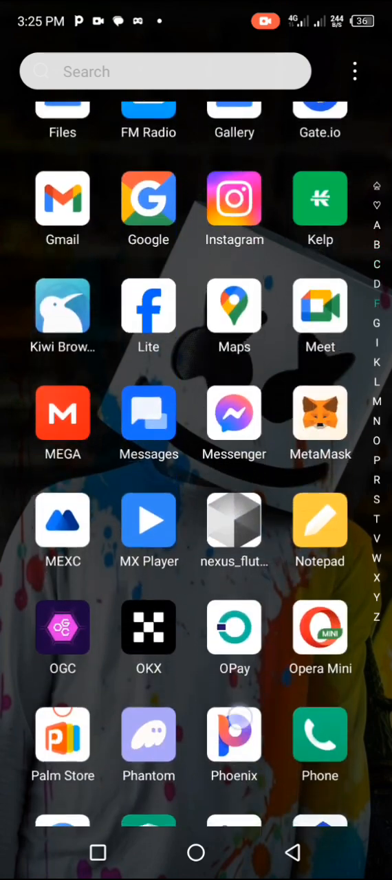
pyautogui.scroll(-3)
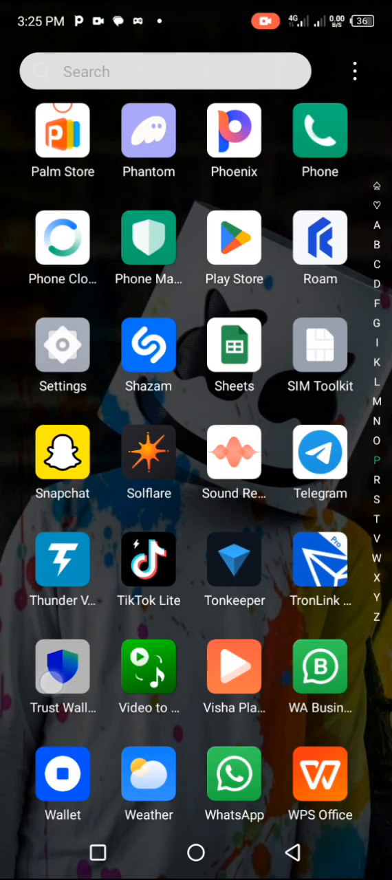
# - Launch Trust Wallet and bring up the Wallets list showing Main Wallet 1 and Main Wallet 2
pyautogui.click(63, 667)
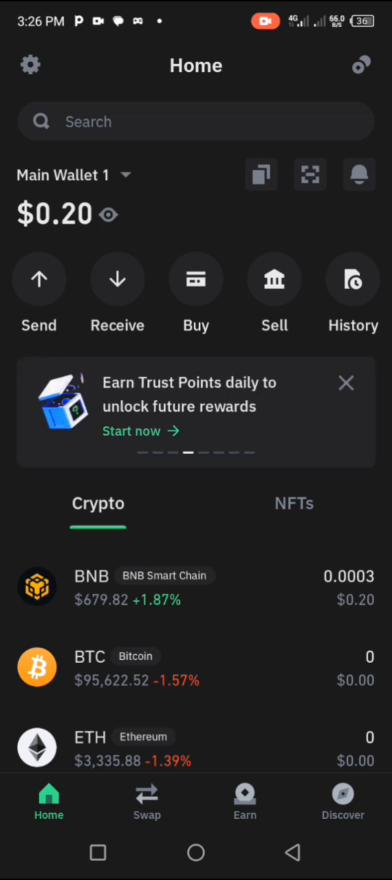
pyautogui.click(74, 175)
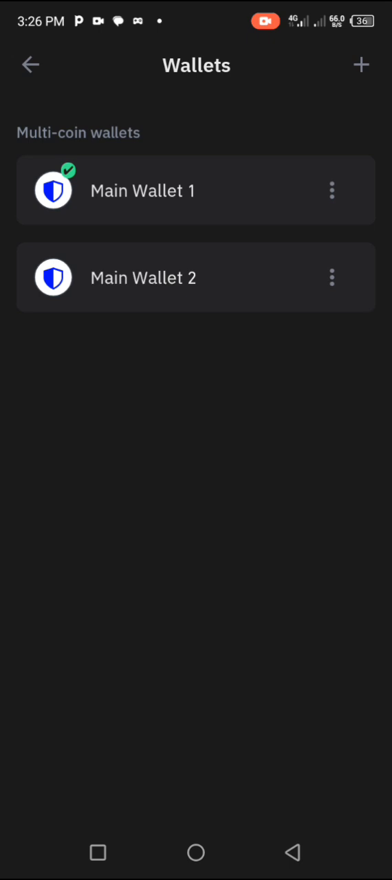